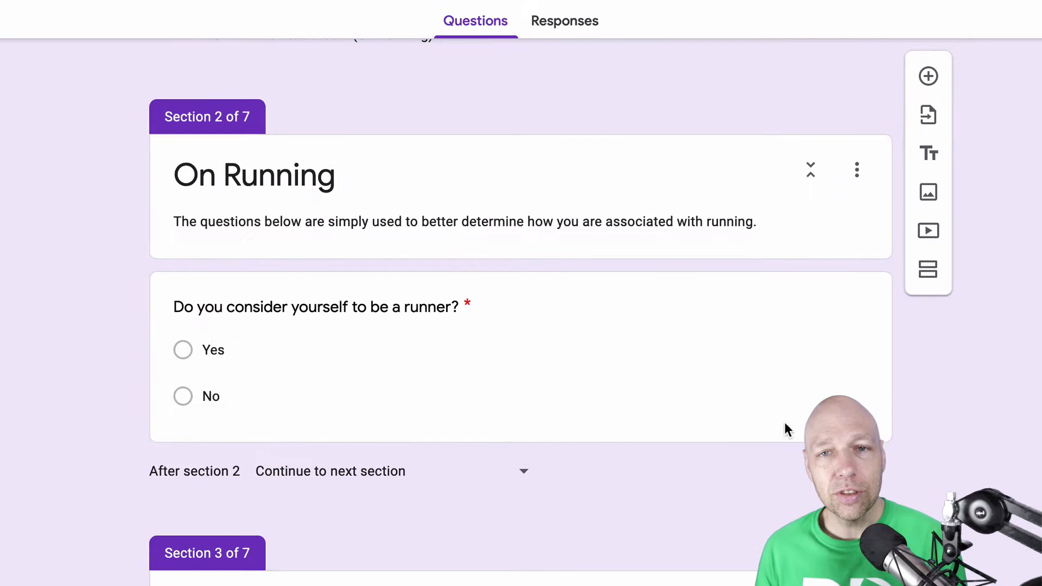
- Open the runner question to show its routing: Yes continues, No jumps to section 4
scroll(down, 3)
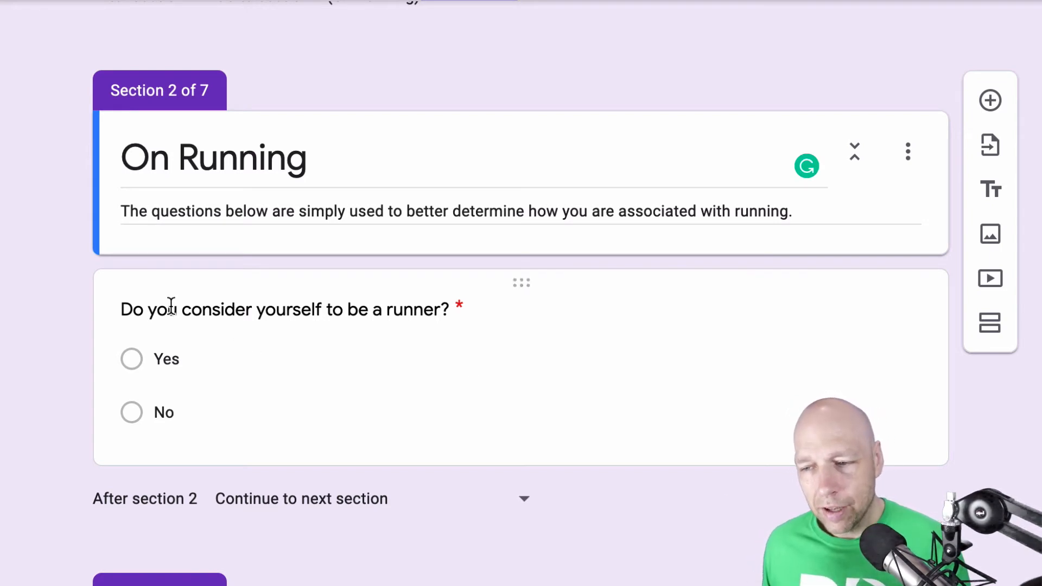
mouse_move(185, 412)
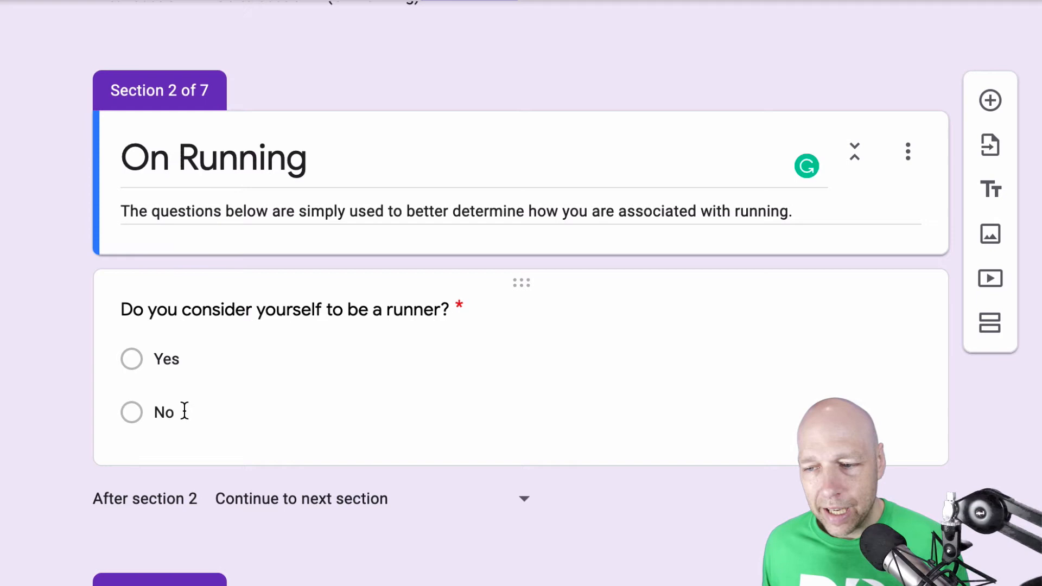
mouse_move(389, 319)
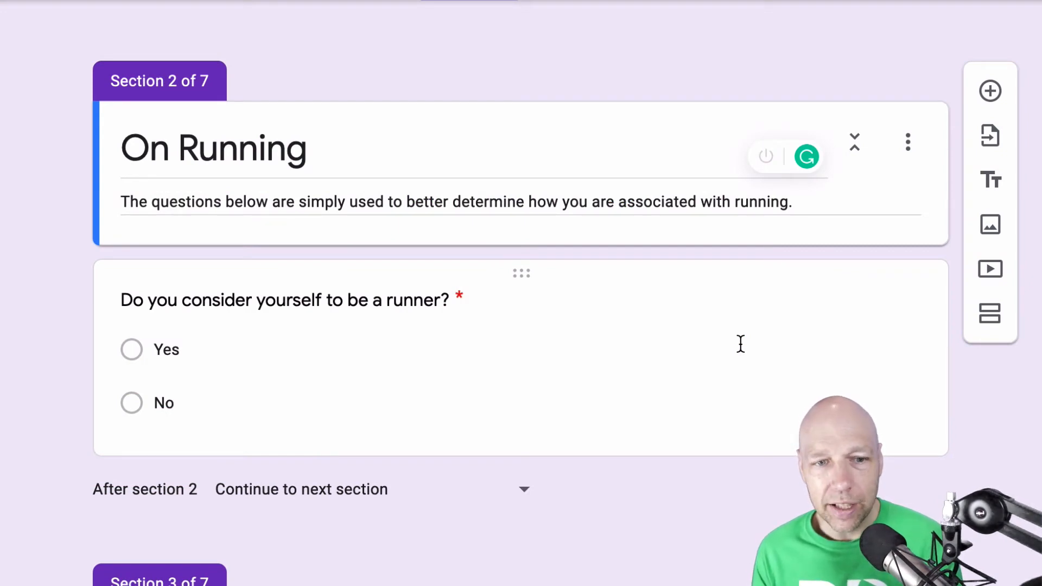
click(284, 299)
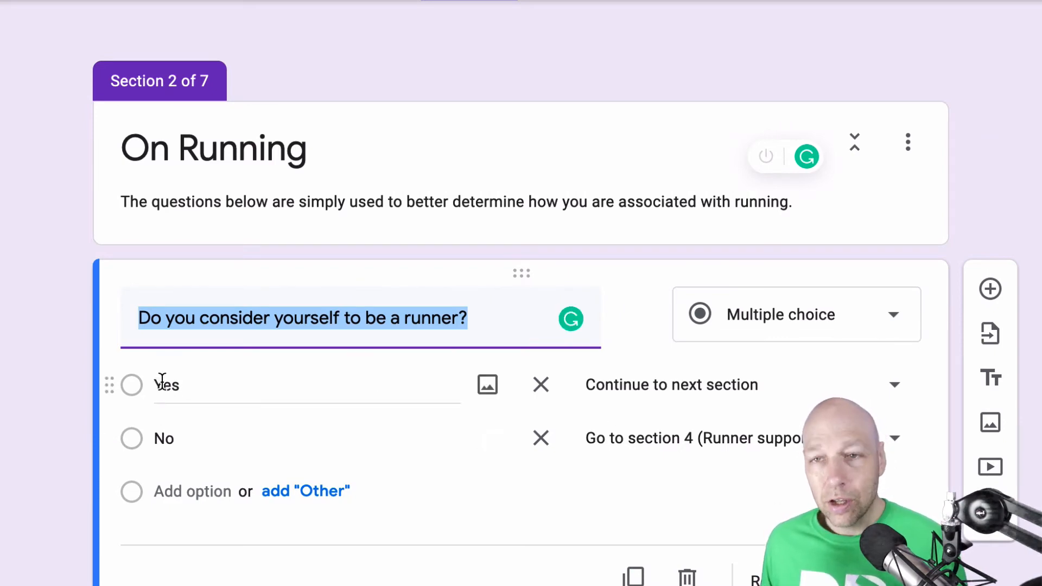
mouse_move(734, 386)
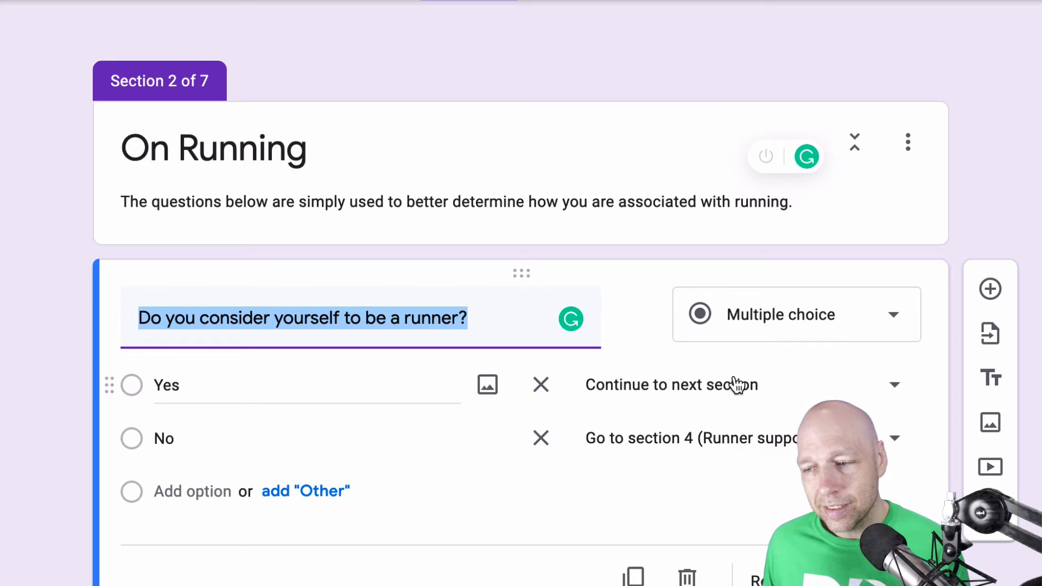
mouse_move(740, 396)
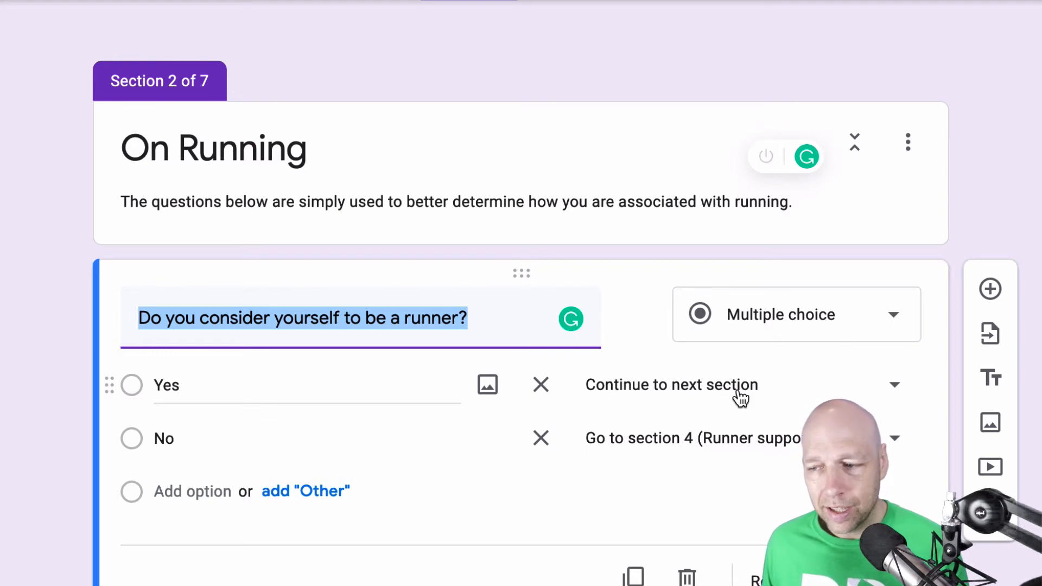
mouse_move(529, 459)
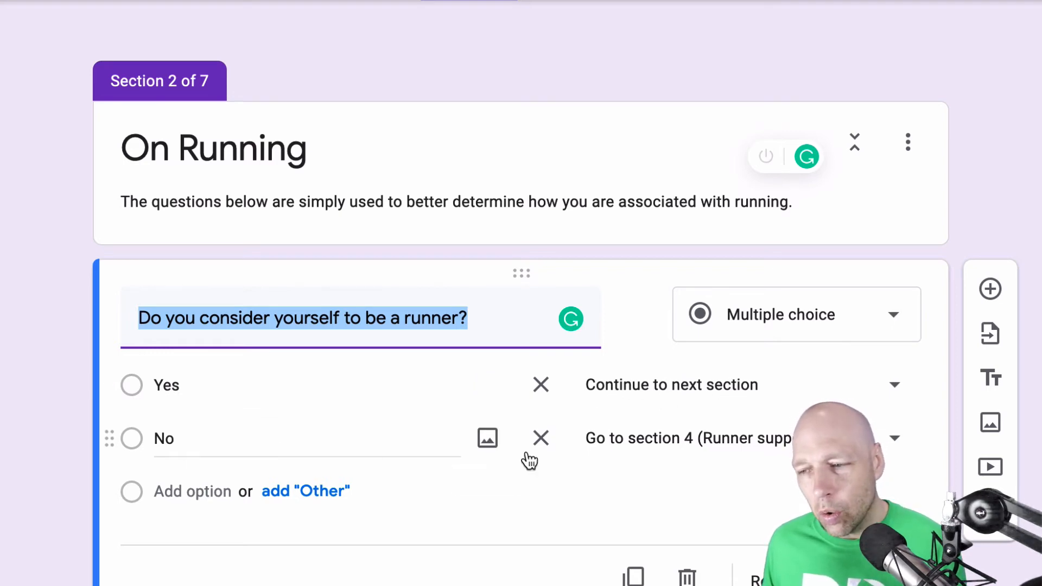
mouse_move(795, 452)
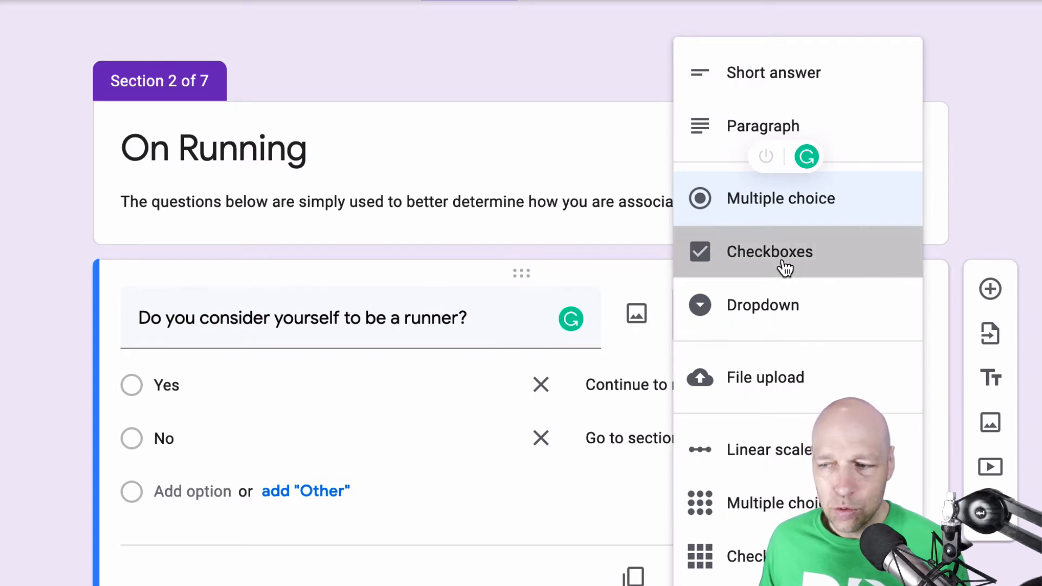
- Switch the runner question to Checkboxes, then back to Multiple choice
click(770, 251)
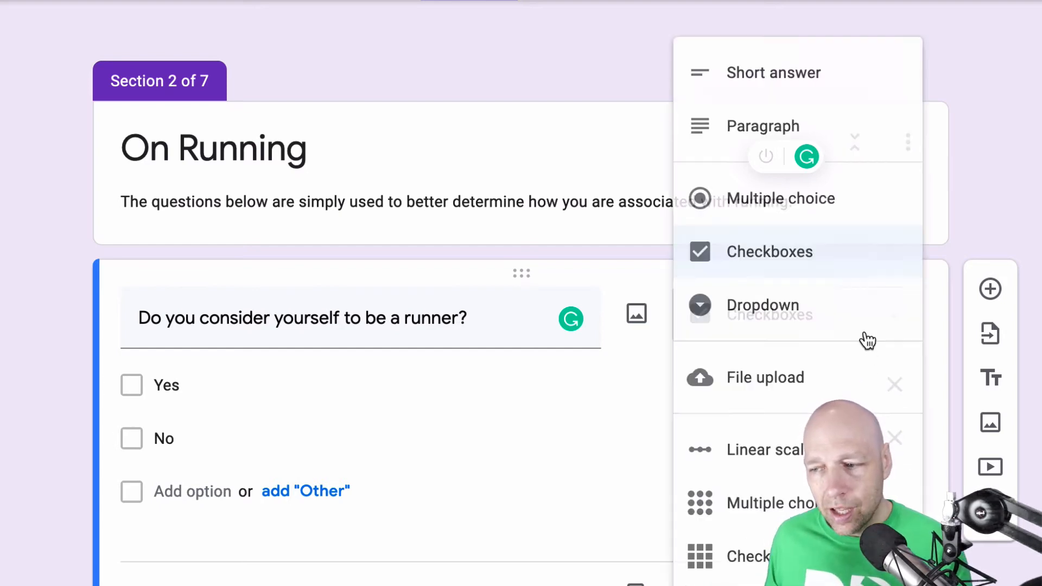
mouse_move(781, 199)
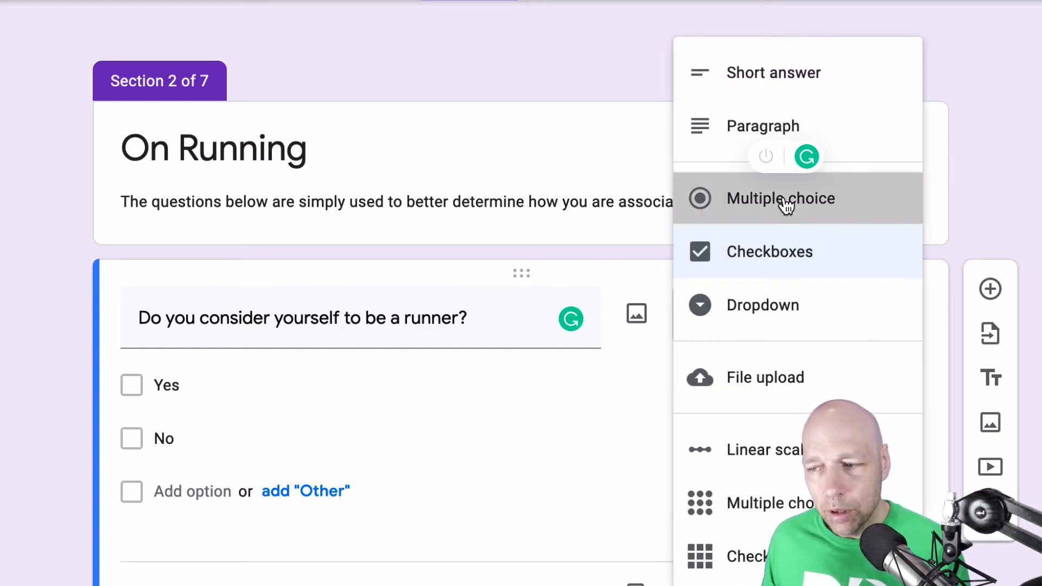
click(781, 198)
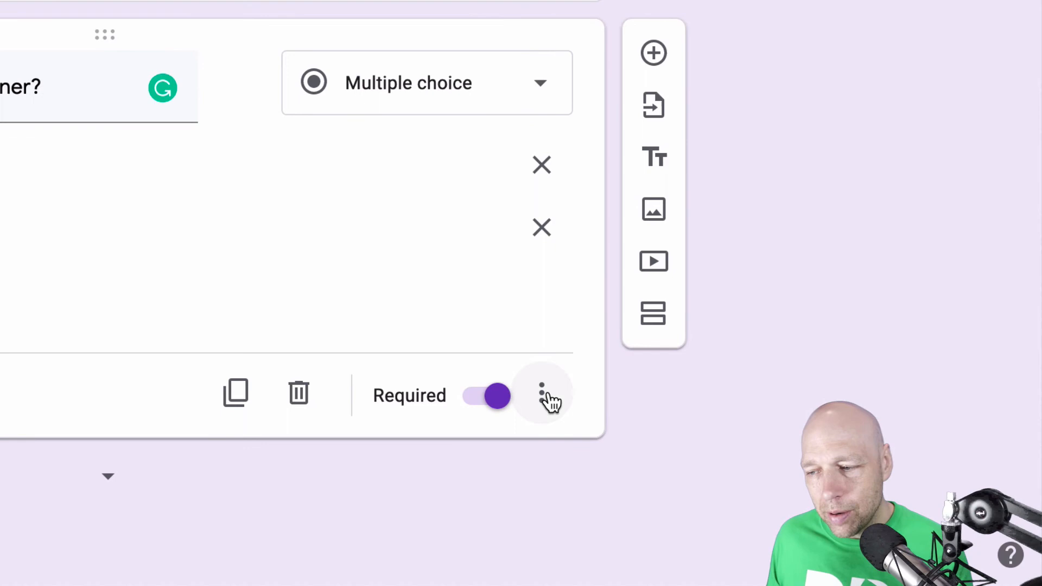
- Enable 'Go to section based on answer' from the runner question's three-dot menu
click(545, 395)
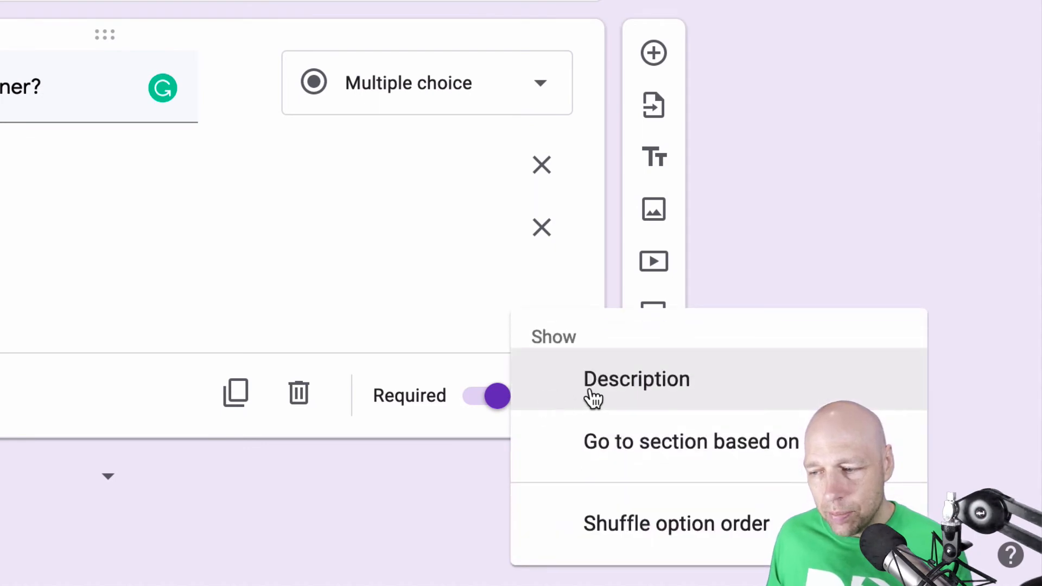
mouse_move(691, 441)
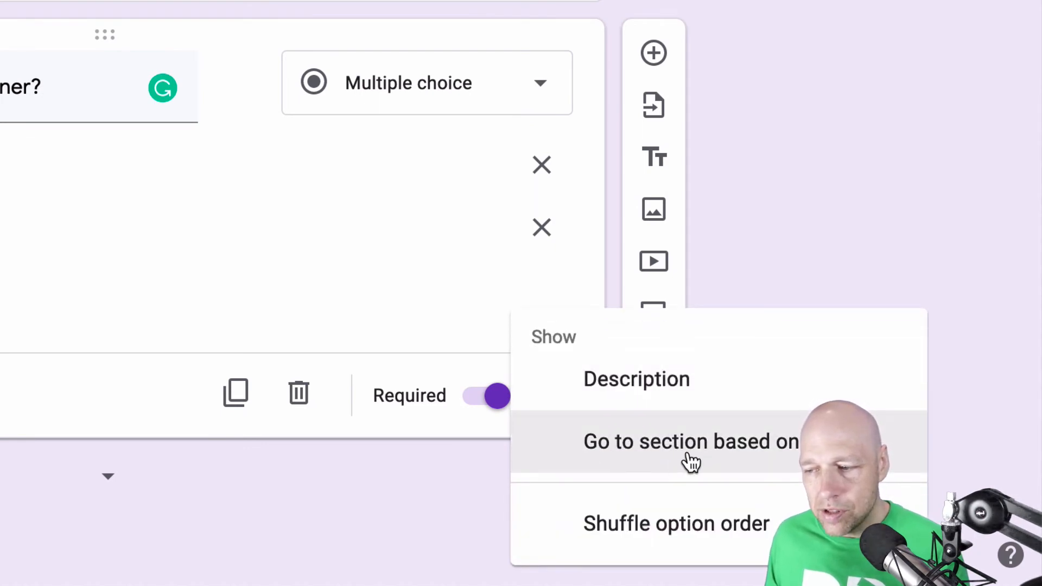
click(690, 441)
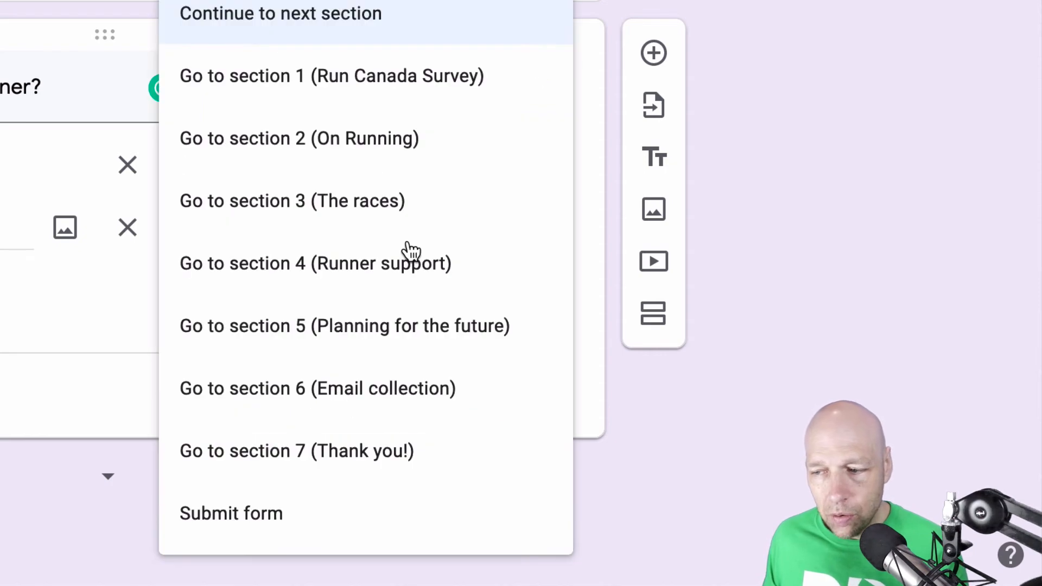
mouse_move(379, 145)
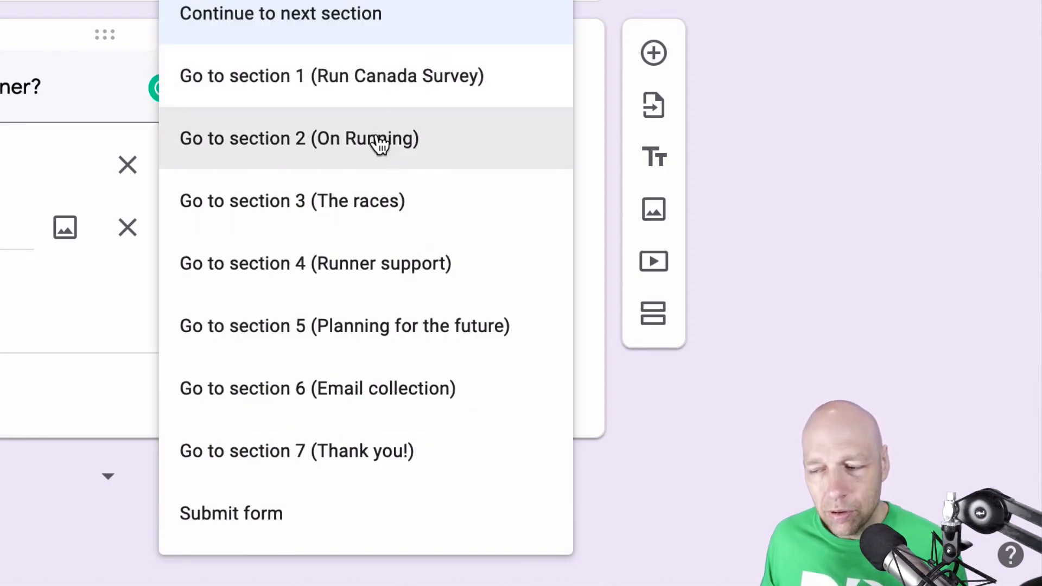
mouse_move(322, 213)
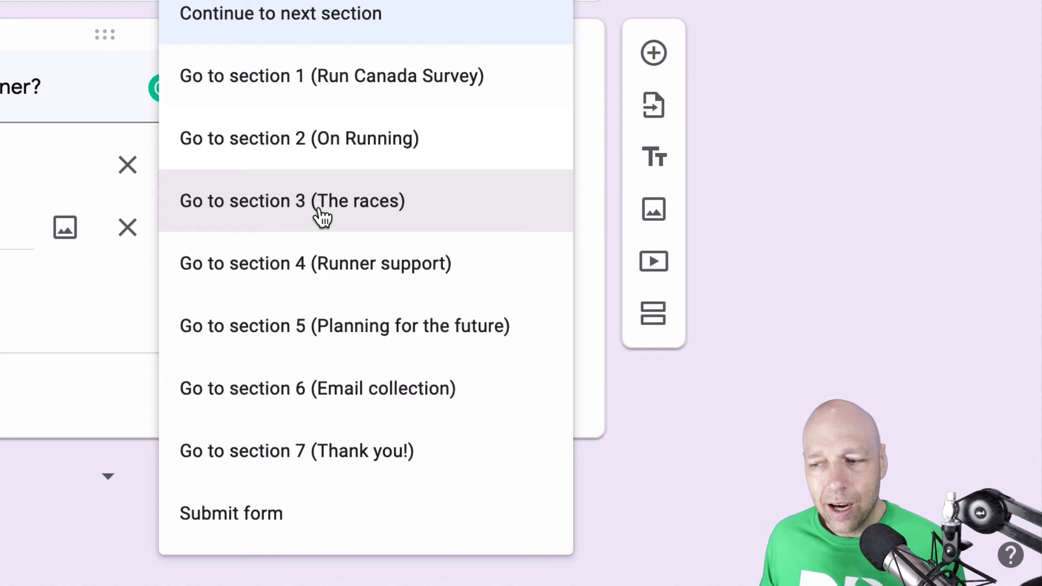
mouse_move(405, 273)
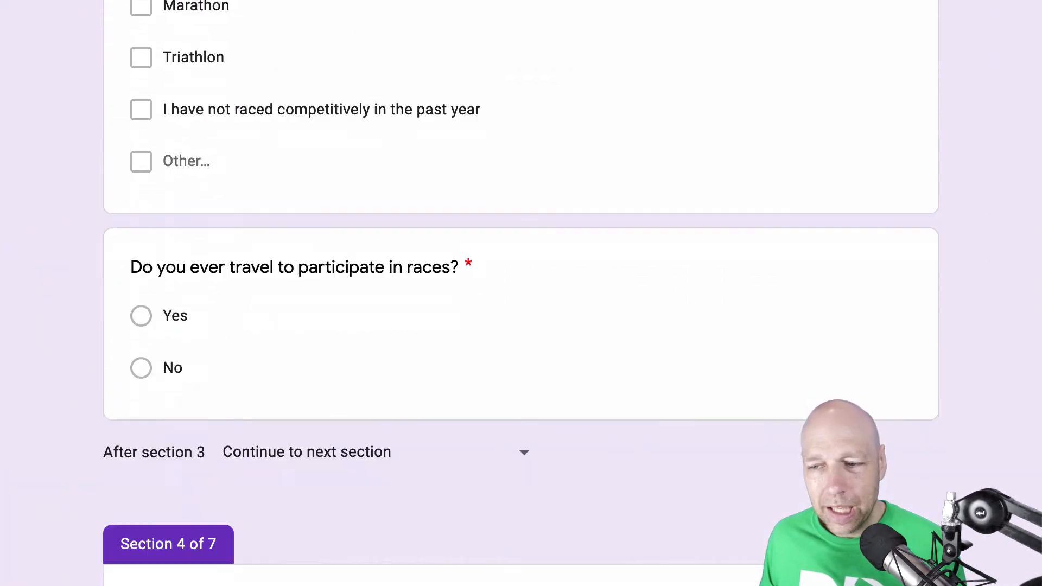
- Select the Section 4 local-runners association question and review its routing: every answer continues
scroll(down, 3)
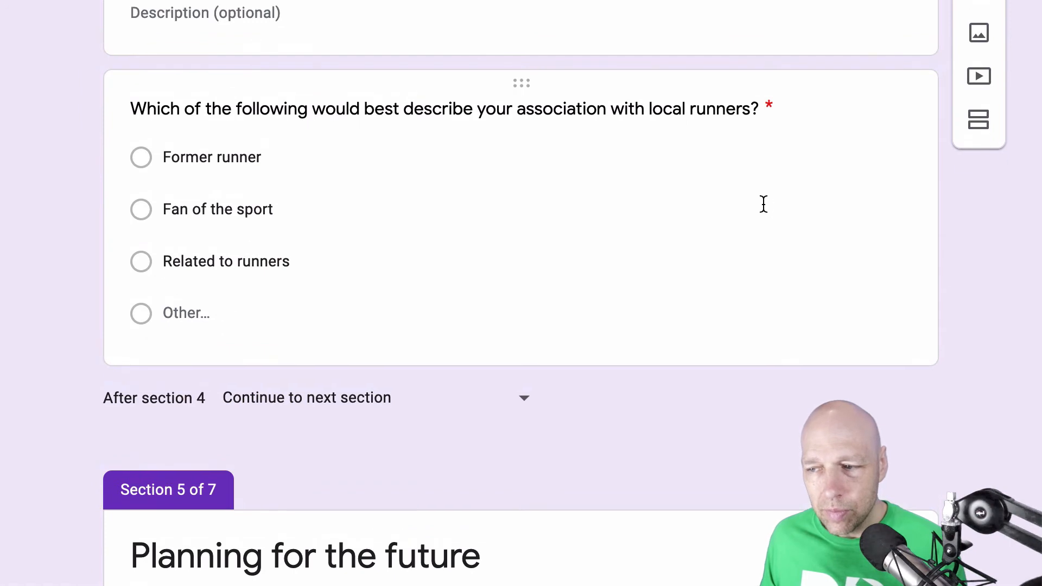
click(218, 209)
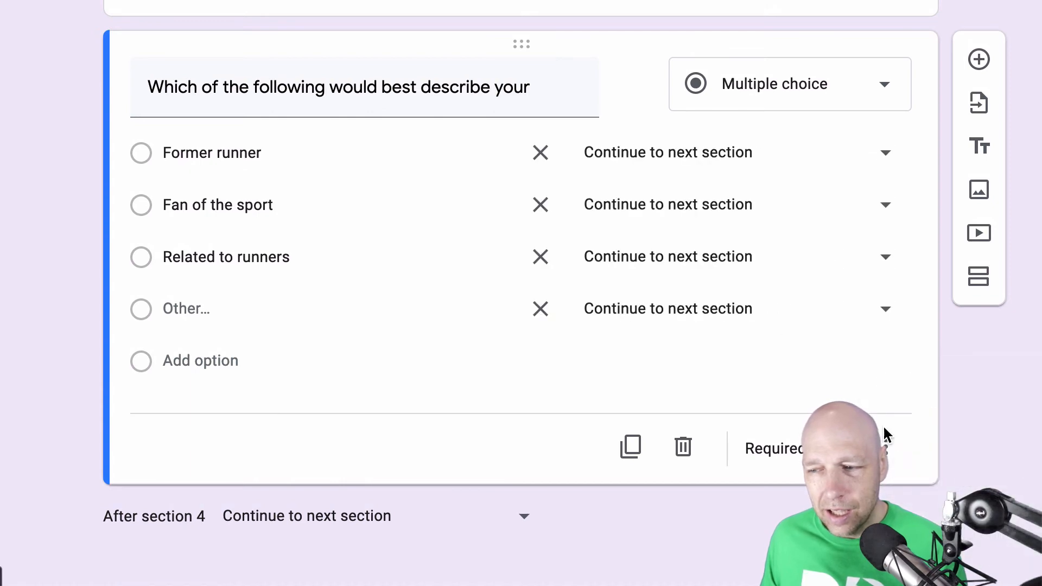
mouse_move(663, 220)
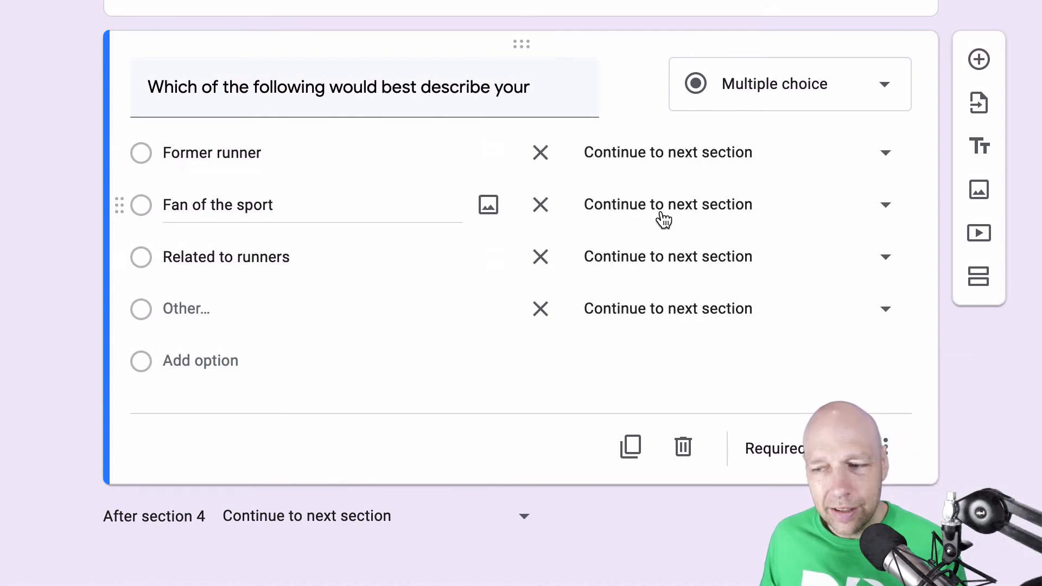
scroll(down, 3)
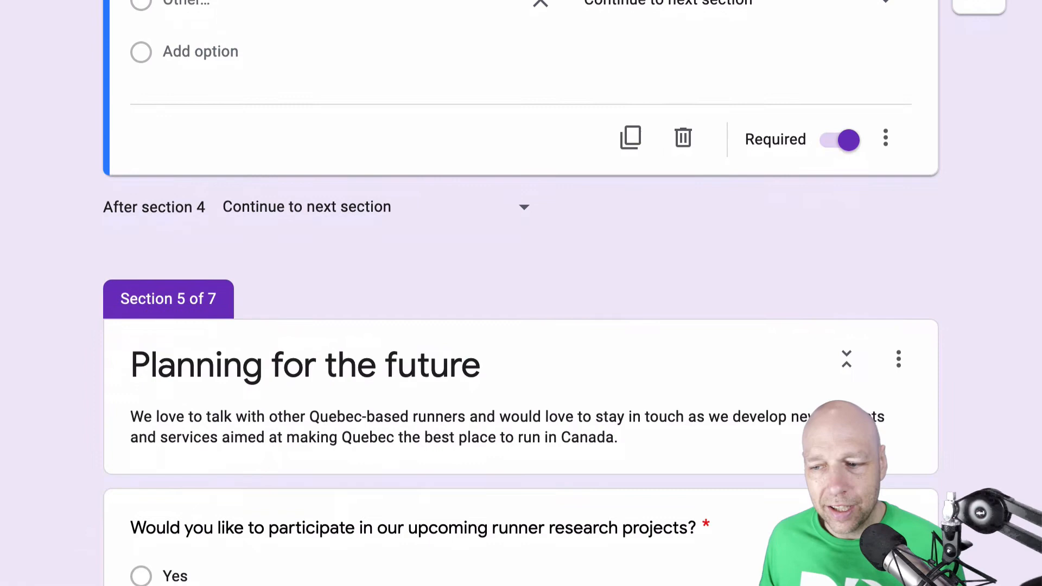
scroll(down, 3)
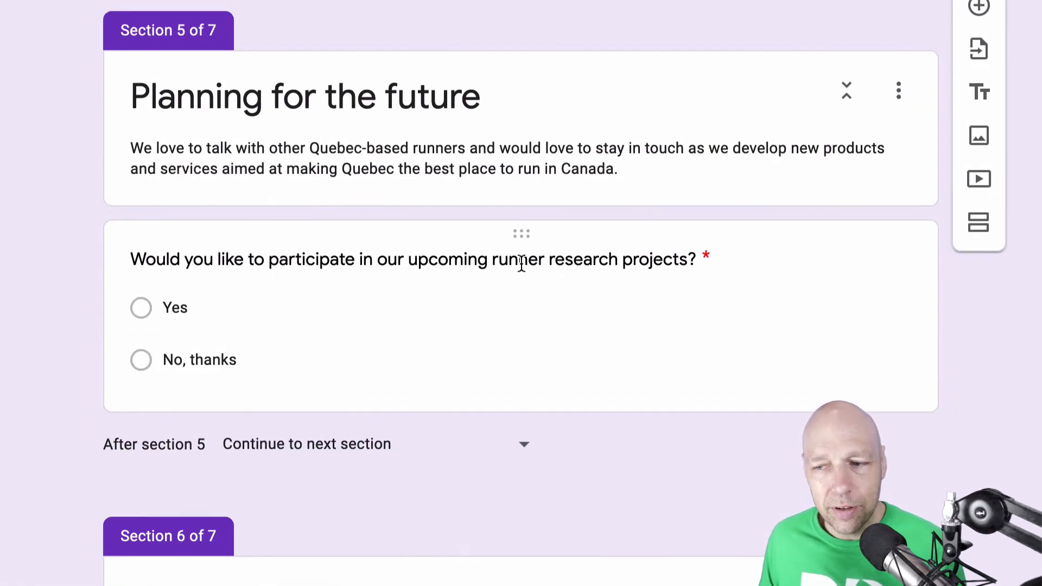
mouse_move(1034, 300)
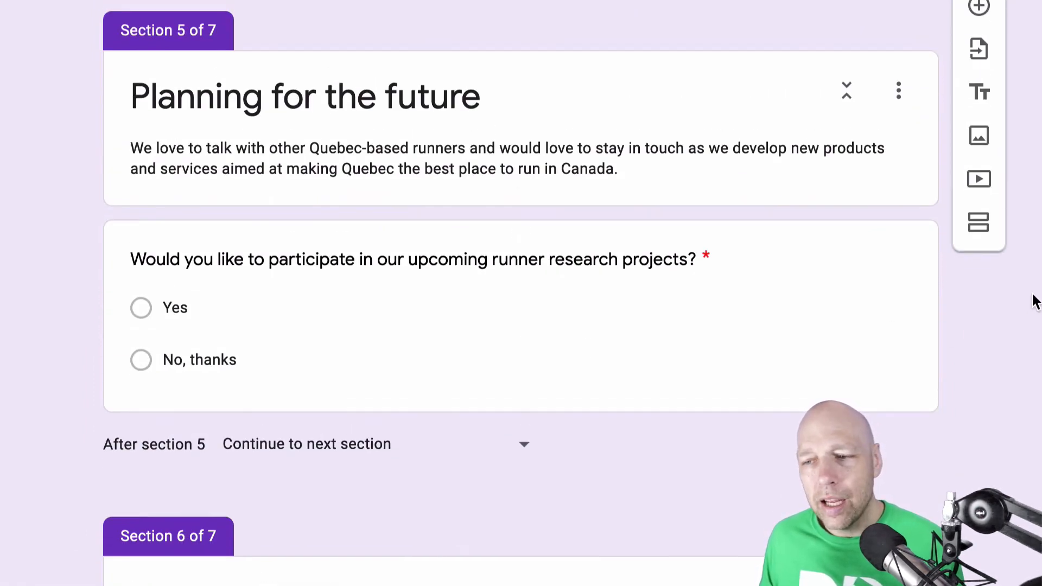
scroll(up, 3)
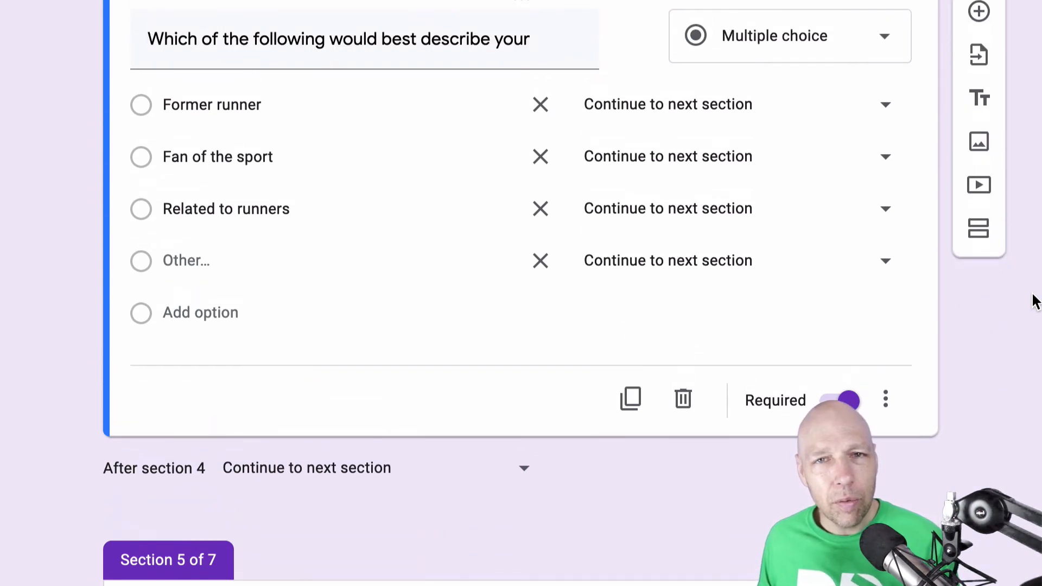
scroll(up, 3)
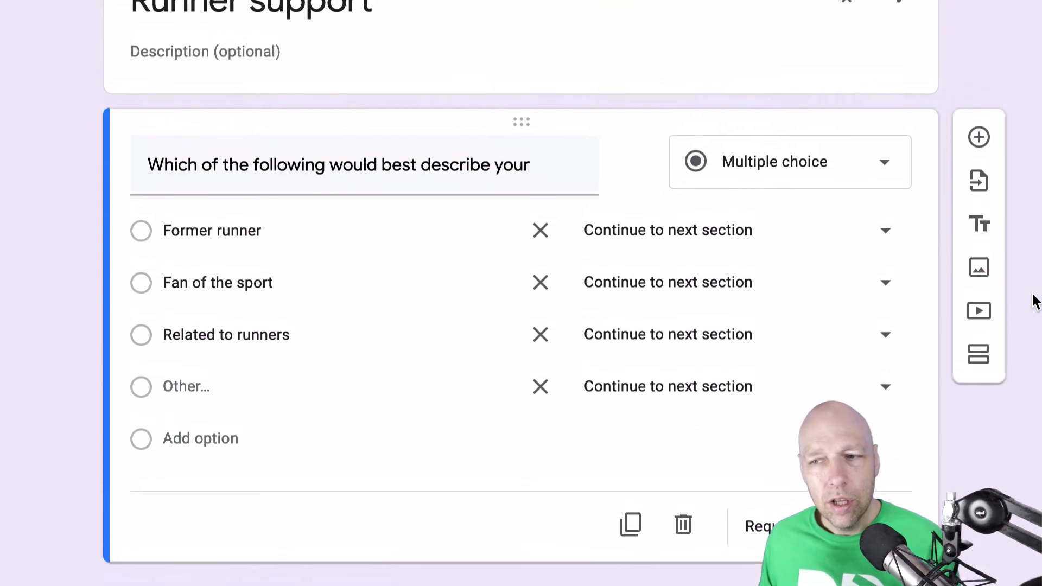
scroll(up, 3)
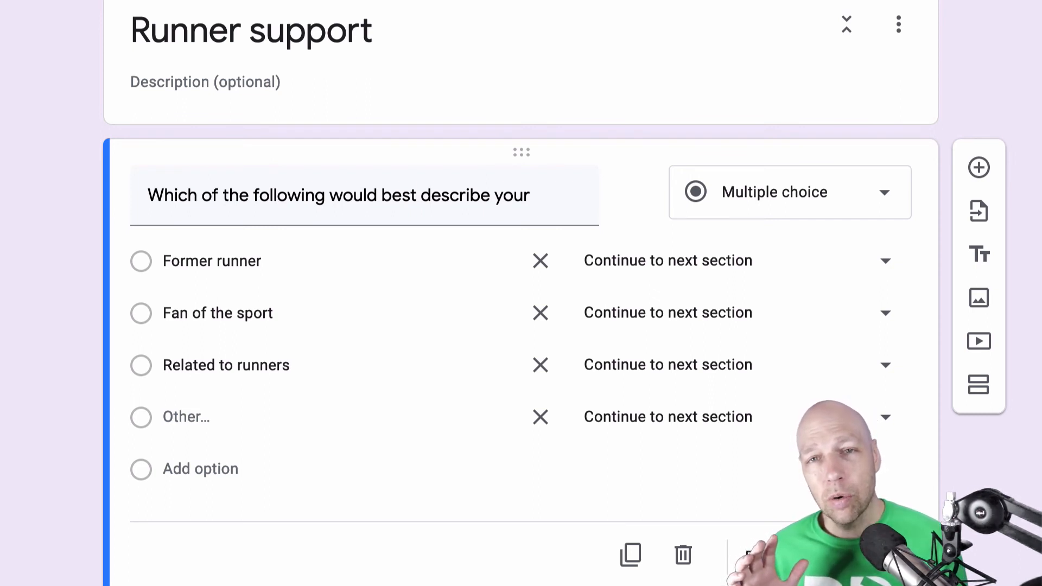
- Scroll through the Section 5 question, where Yes goes to section 6 and No, thanks to section 7
scroll(down, 3)
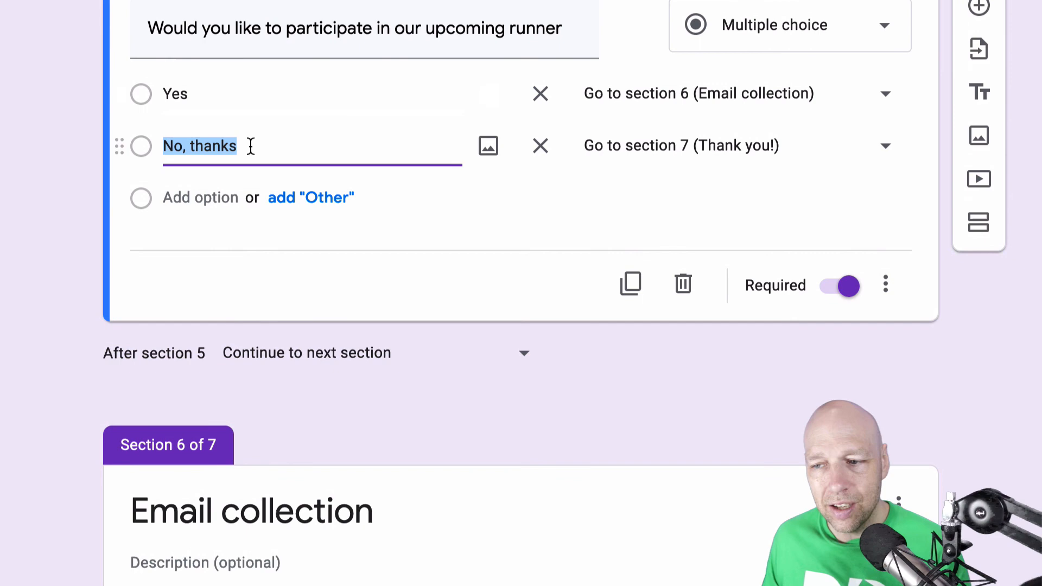
scroll(down, 3)
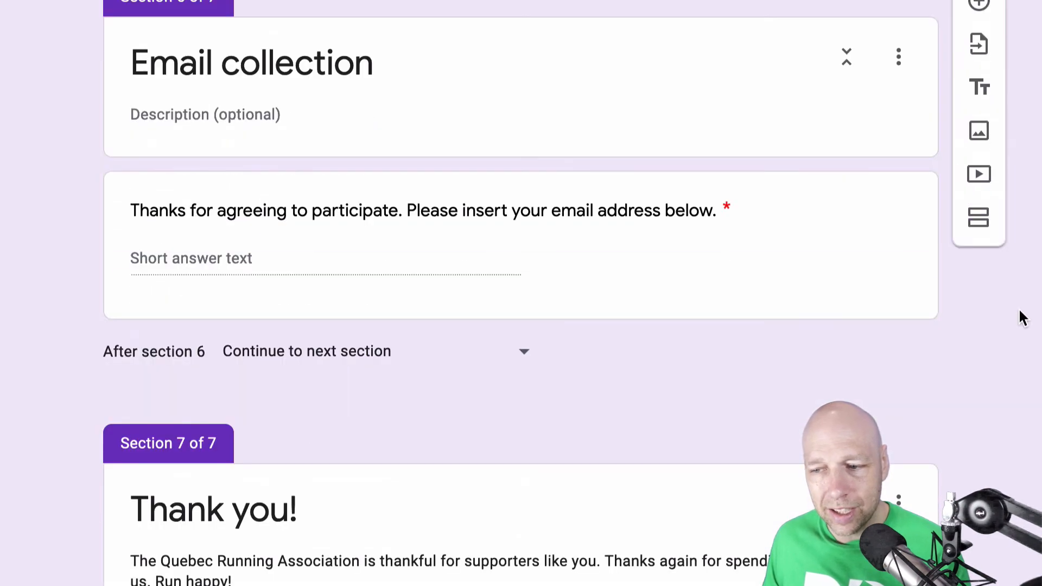
scroll(up, 3)
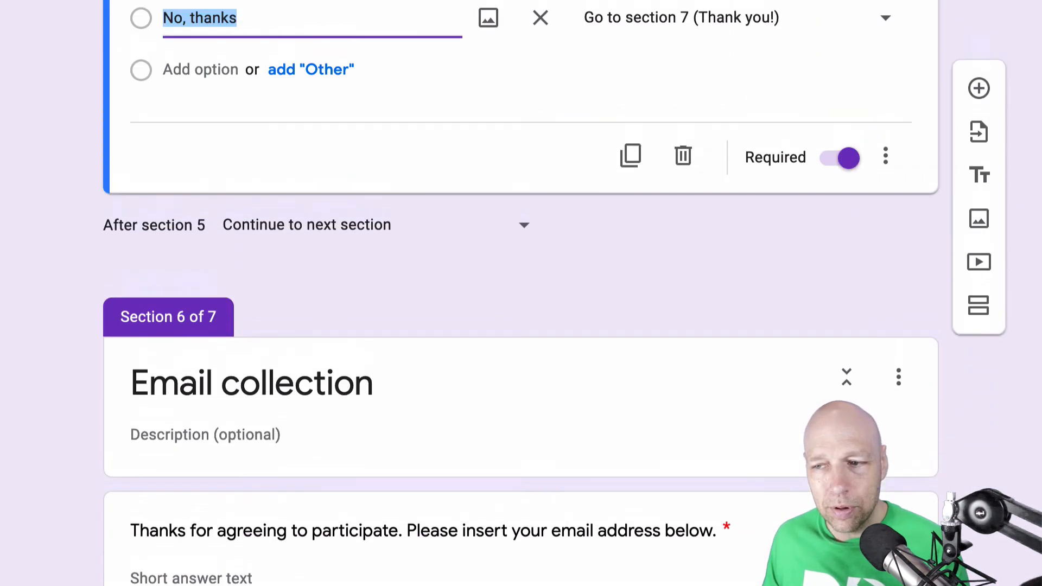
scroll(up, 3)
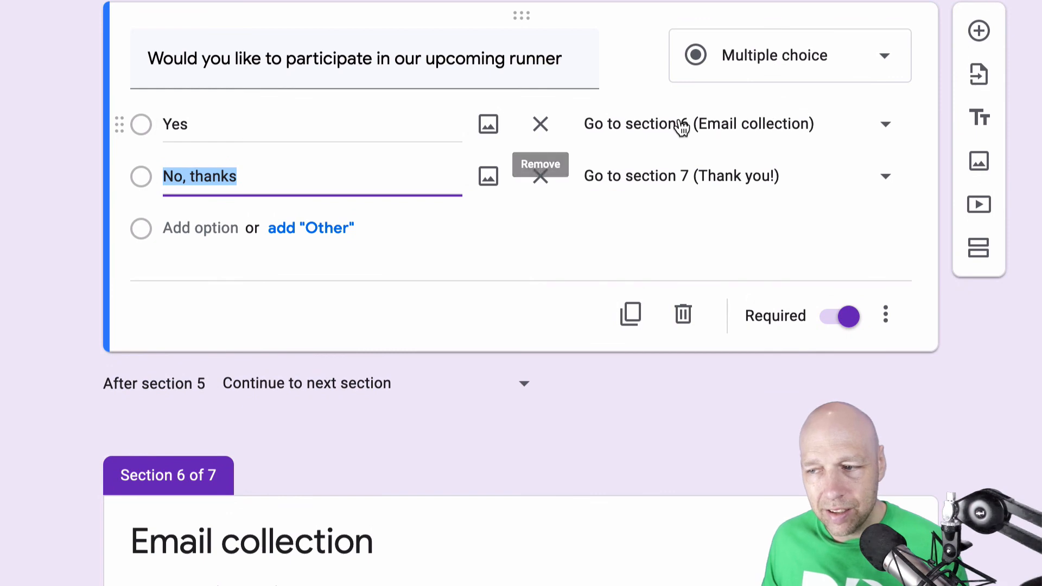
scroll(down, 3)
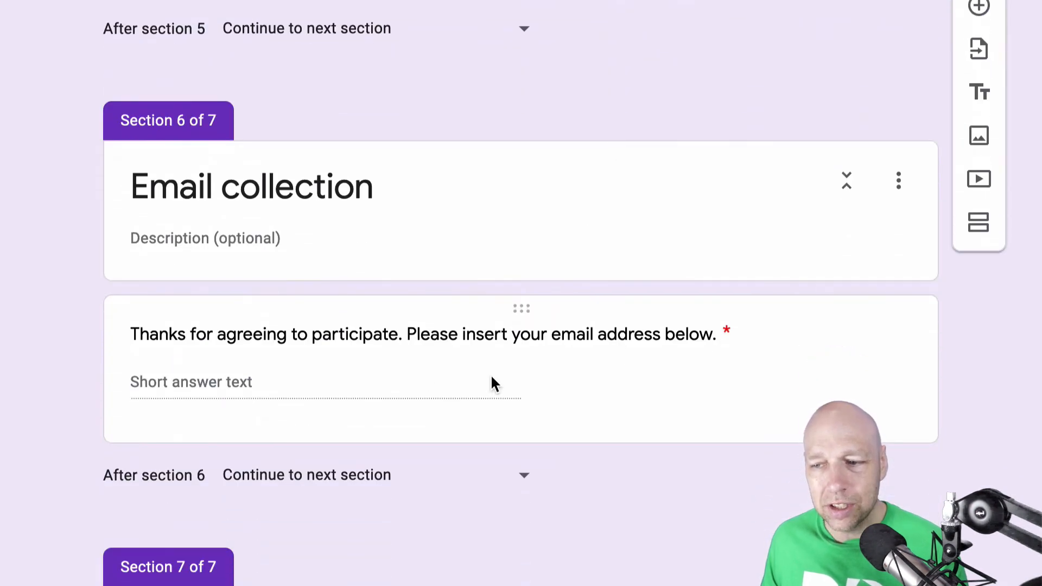